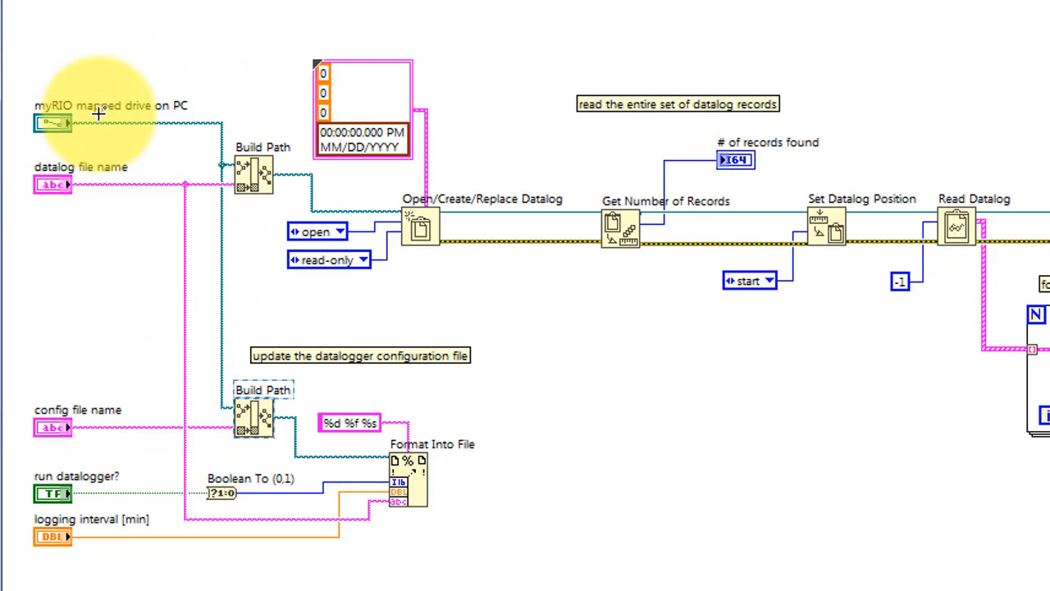
{"action": "mouse_move", "coordinate": [105, 192]}
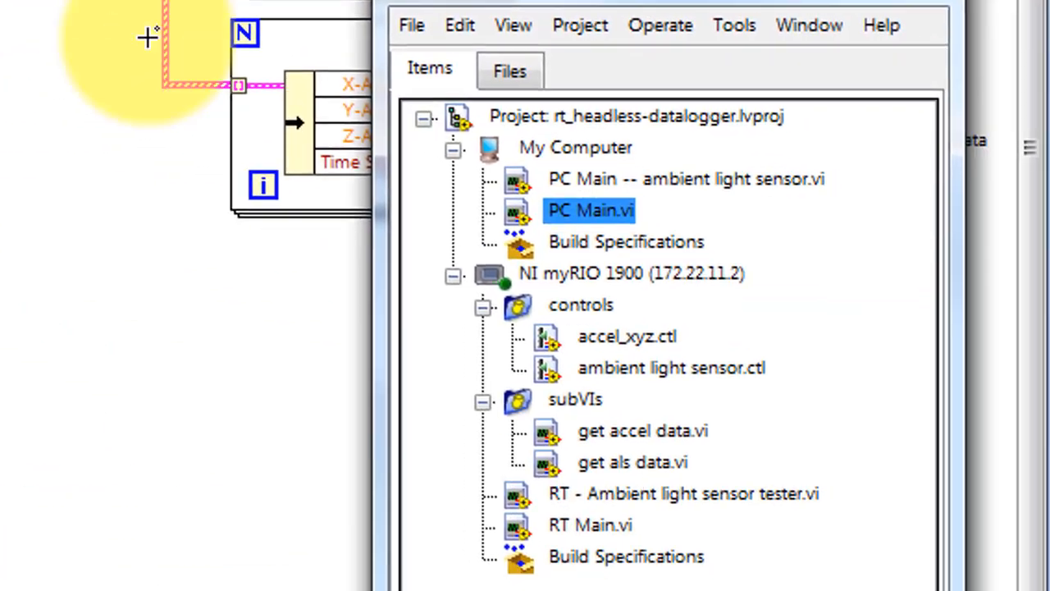
Review PC Main VI's datalog position (left at start), then open RT Main.vi under the NI myRIO 1900 target.
{"action": "left_click", "coordinate": [627, 336]}
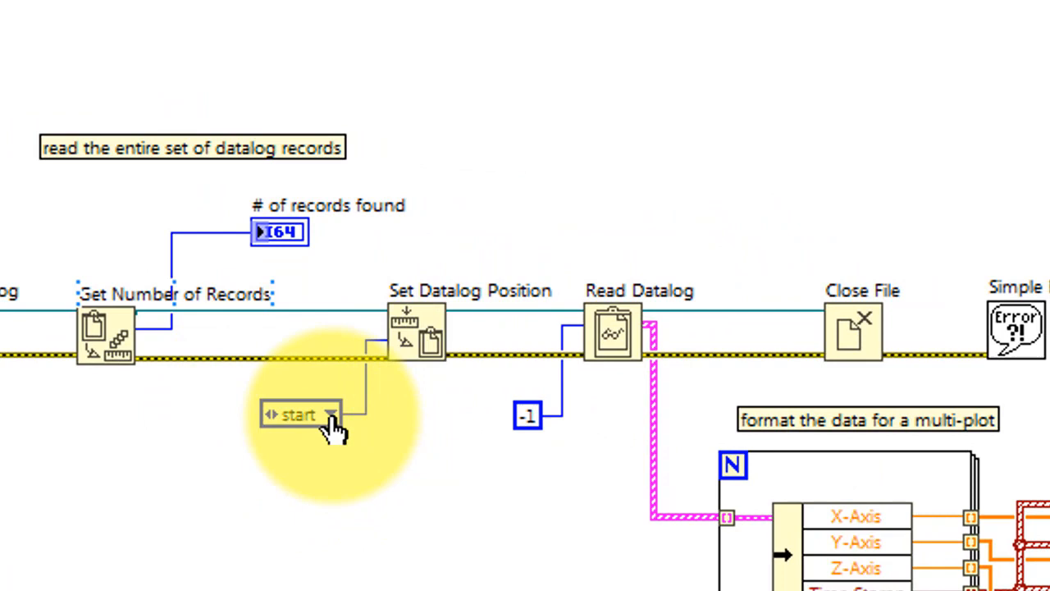
{"action": "left_click", "coordinate": [299, 413]}
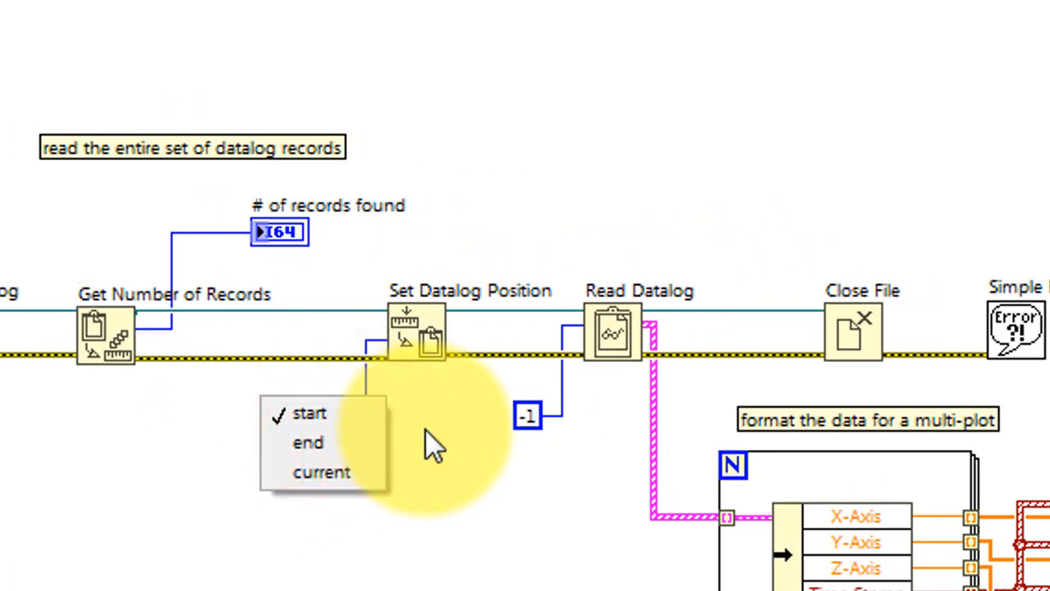
{"action": "left_click", "coordinate": [309, 412]}
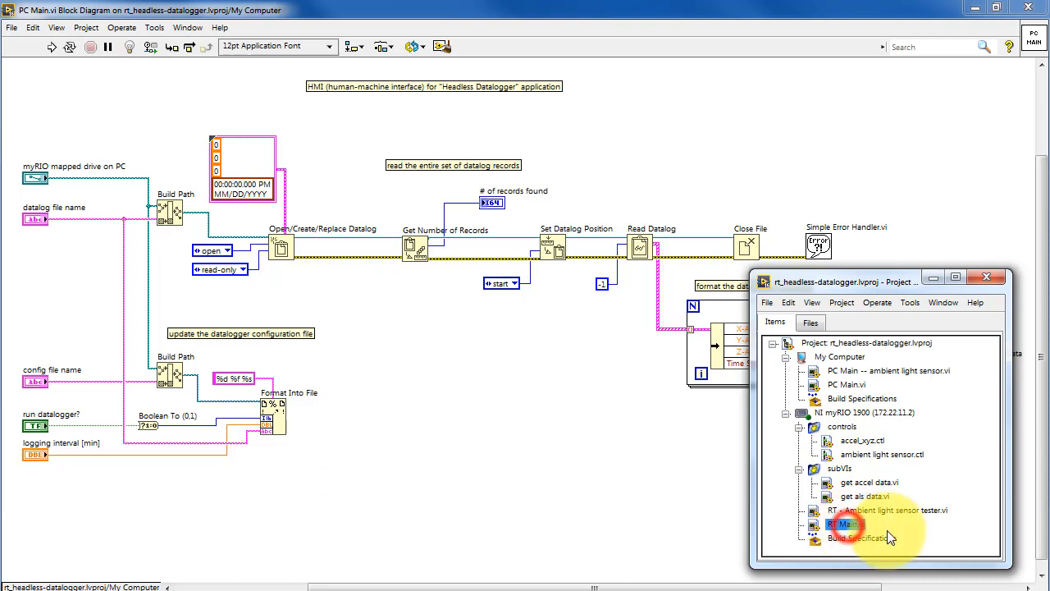
{"action": "double_click", "coordinate": [845, 523]}
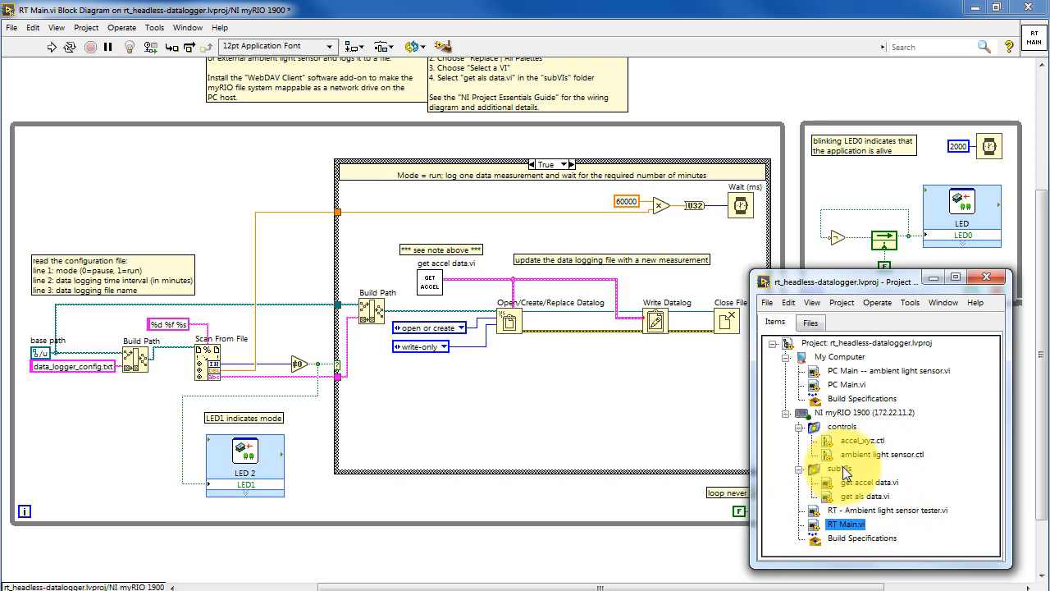
Open the get accel data.vi subVI from RT Main and the accel_xyz.ctl control definition from the project.
{"action": "left_click", "coordinate": [866, 483]}
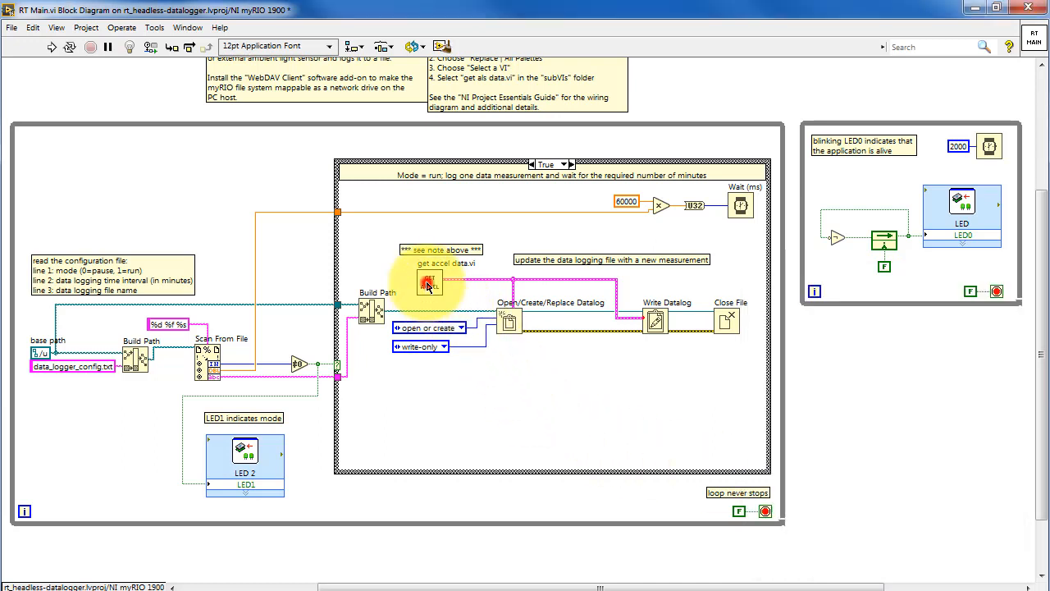
{"action": "double_click", "coordinate": [428, 282]}
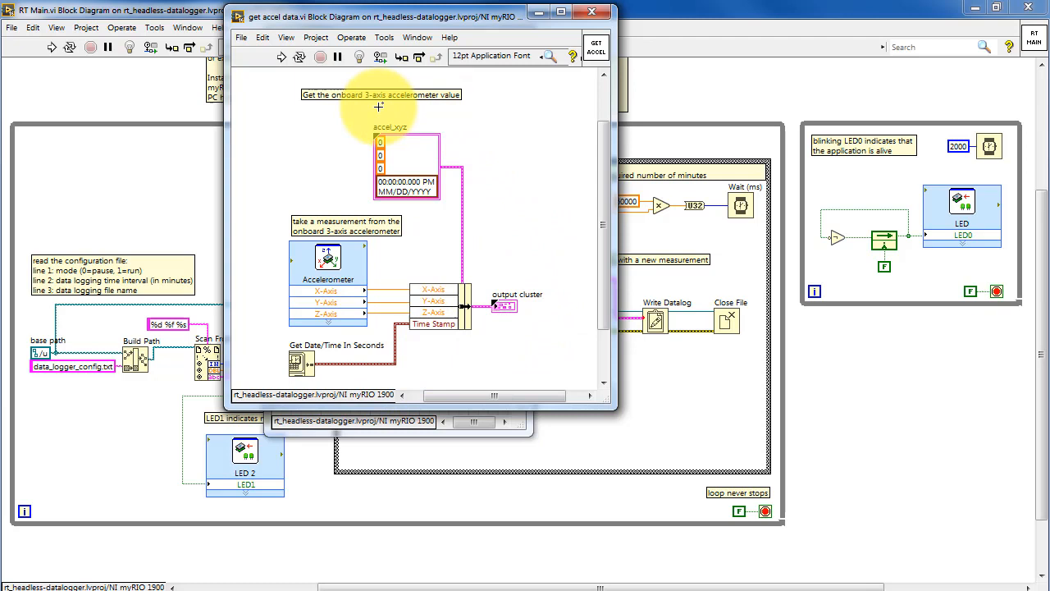
{"action": "mouse_move", "coordinate": [762, 440]}
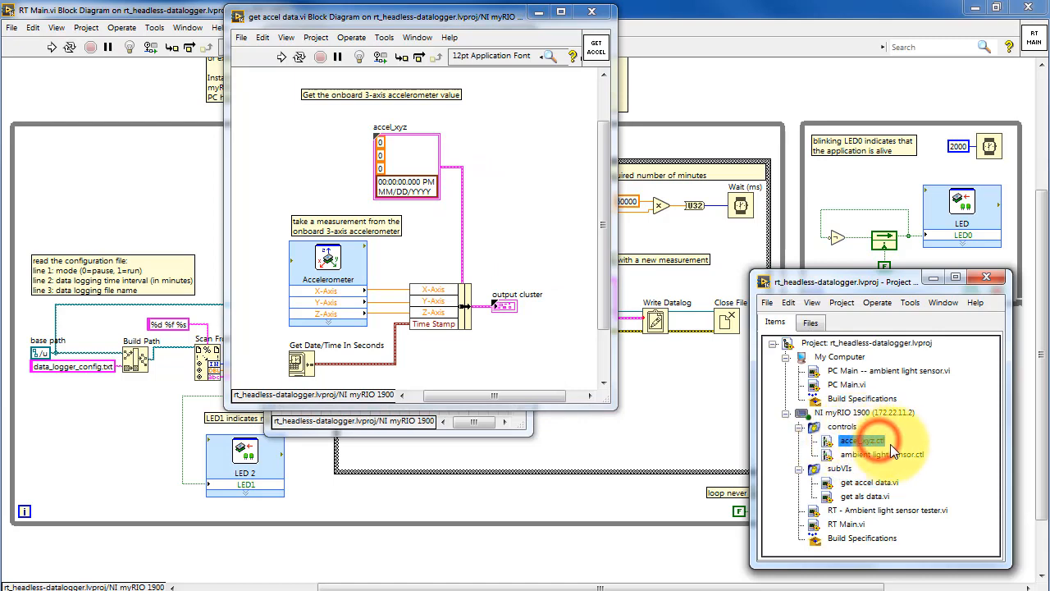
{"action": "double_click", "coordinate": [867, 440]}
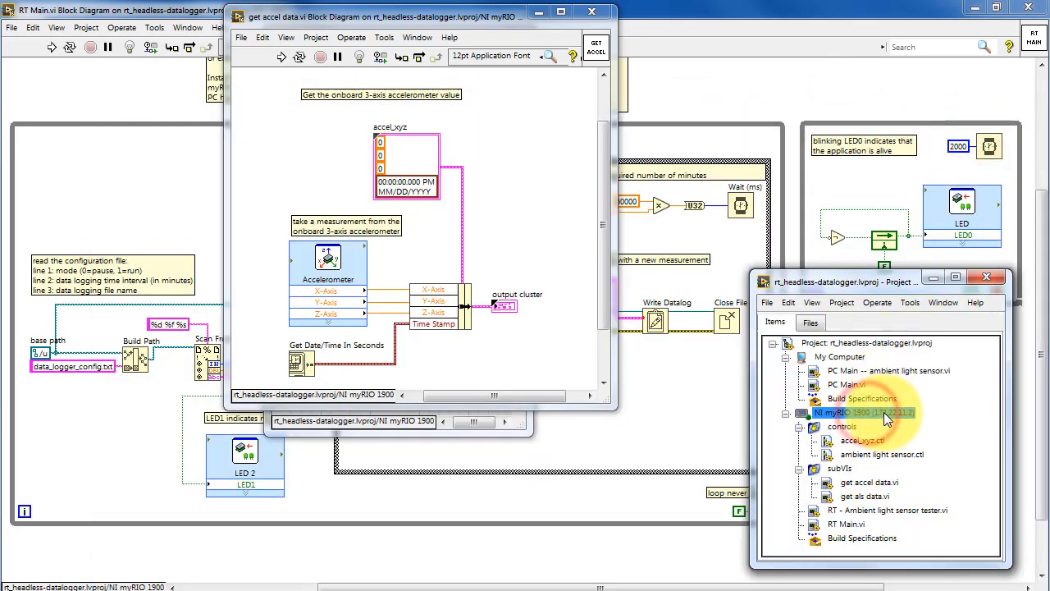
{"action": "right_click", "coordinate": [862, 412]}
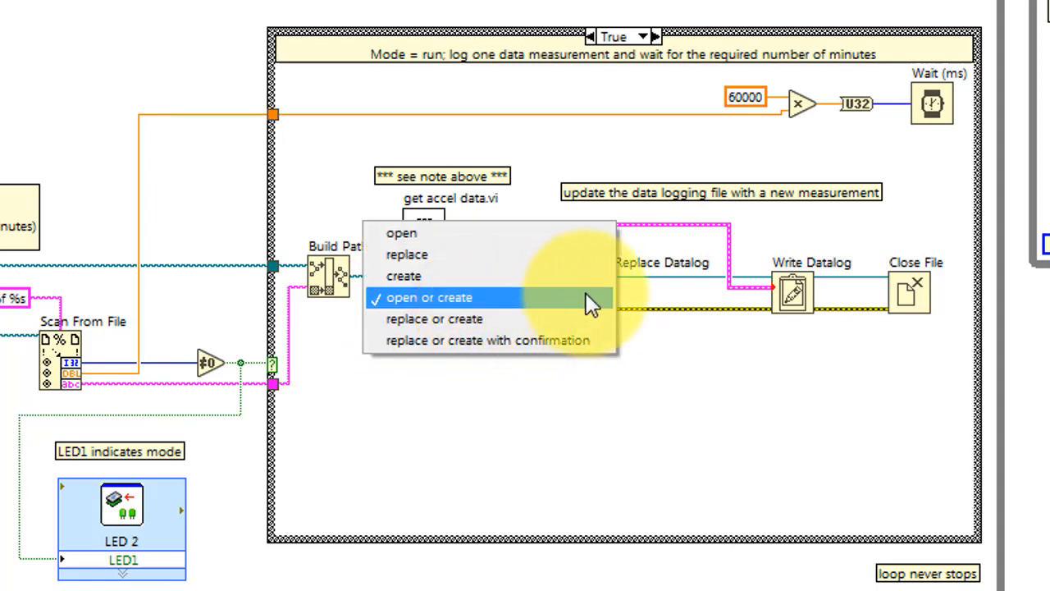
{"action": "mouse_move", "coordinate": [627, 337]}
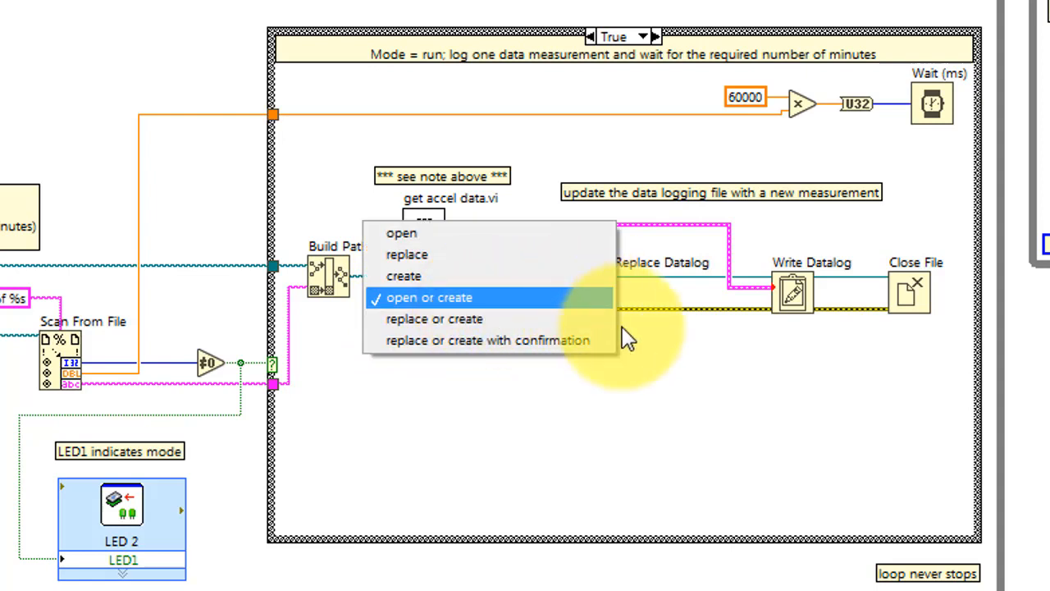
Leave the Open/Create/Replace Datalog operation at 'open or create' with 'write-only' access.
{"action": "left_click", "coordinate": [428, 297]}
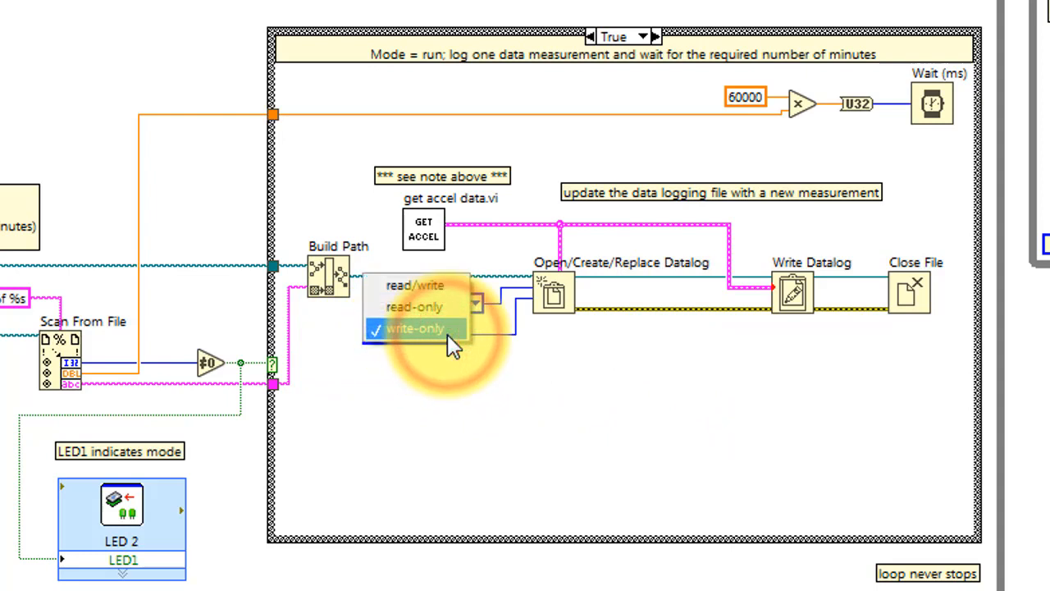
{"action": "left_click", "coordinate": [413, 328]}
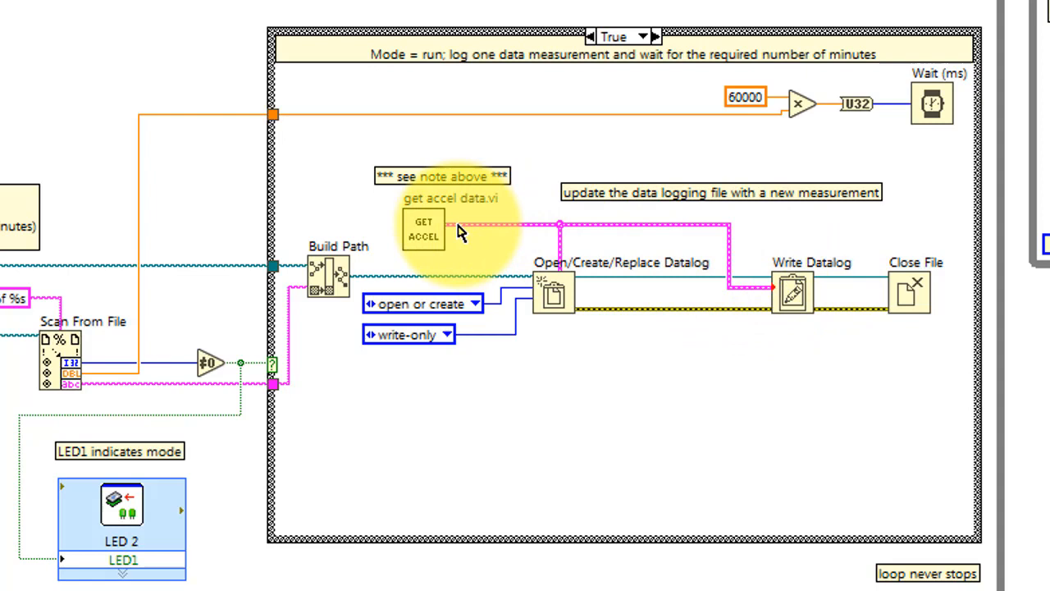
{"action": "mouse_move", "coordinate": [545, 287]}
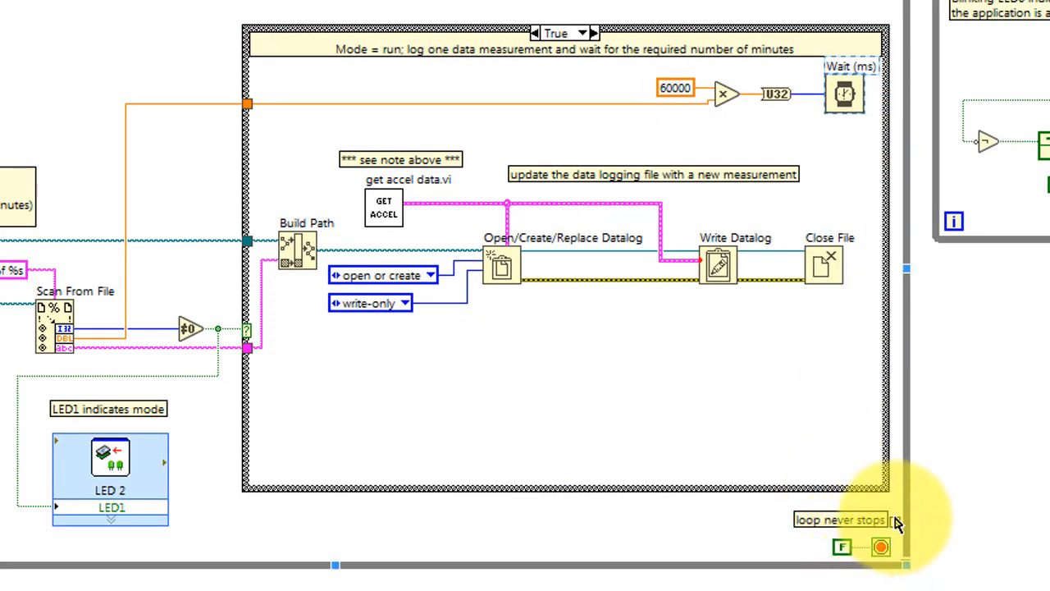
{"action": "mouse_move", "coordinate": [923, 515]}
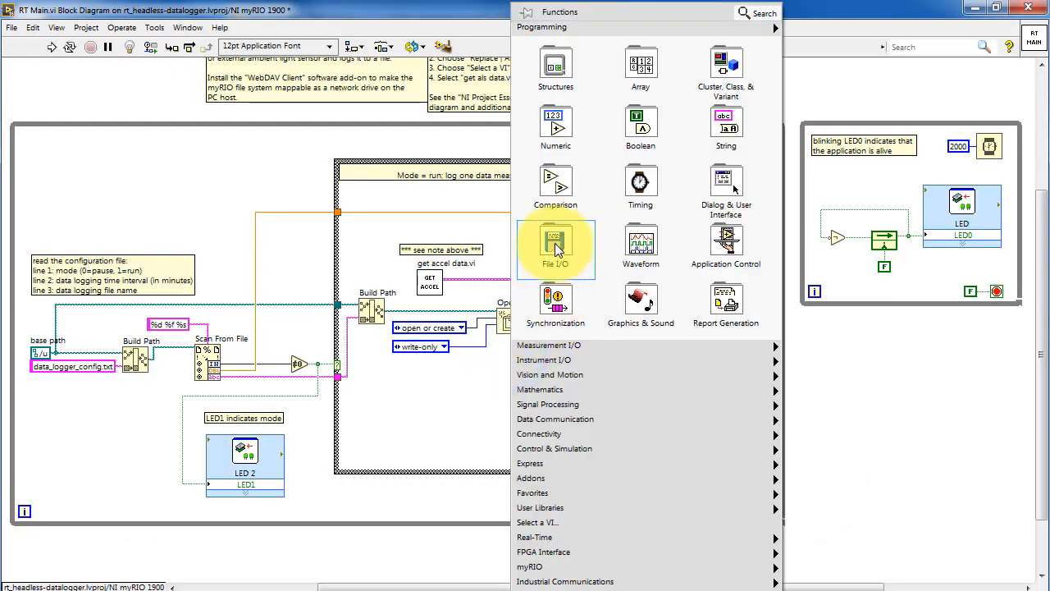
Show the Programming » File I/O palette pinned over the RT Main diagram.
{"action": "left_click", "coordinate": [554, 243]}
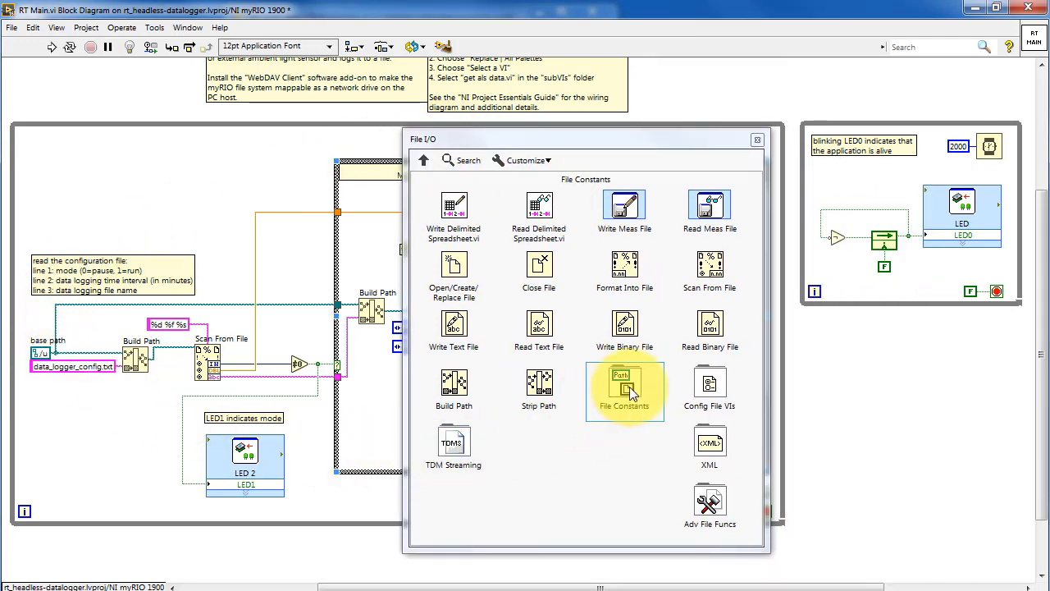
{"action": "left_click", "coordinate": [623, 390]}
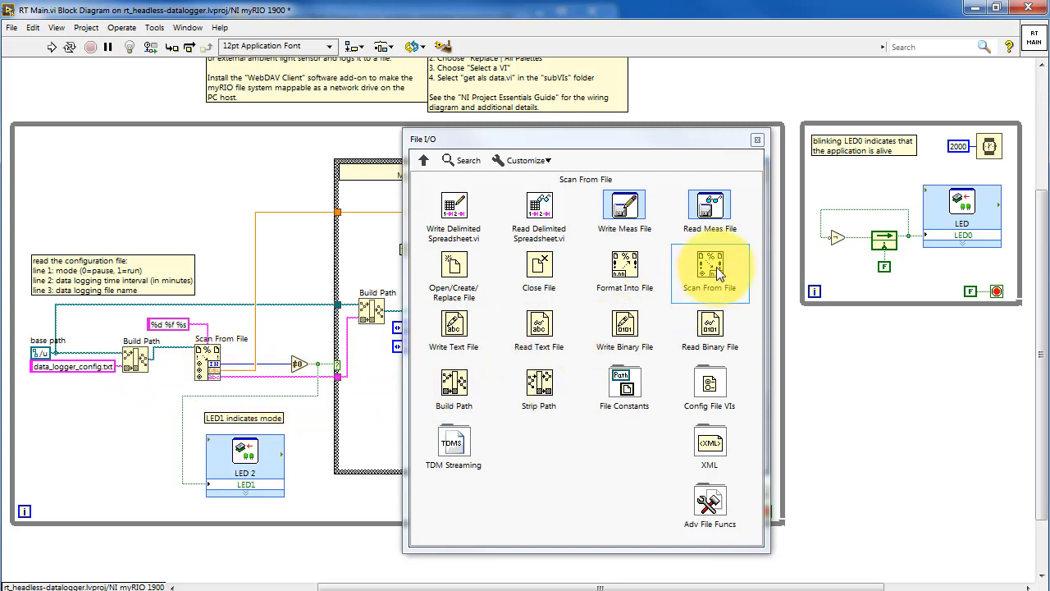
{"action": "mouse_move", "coordinate": [623, 270]}
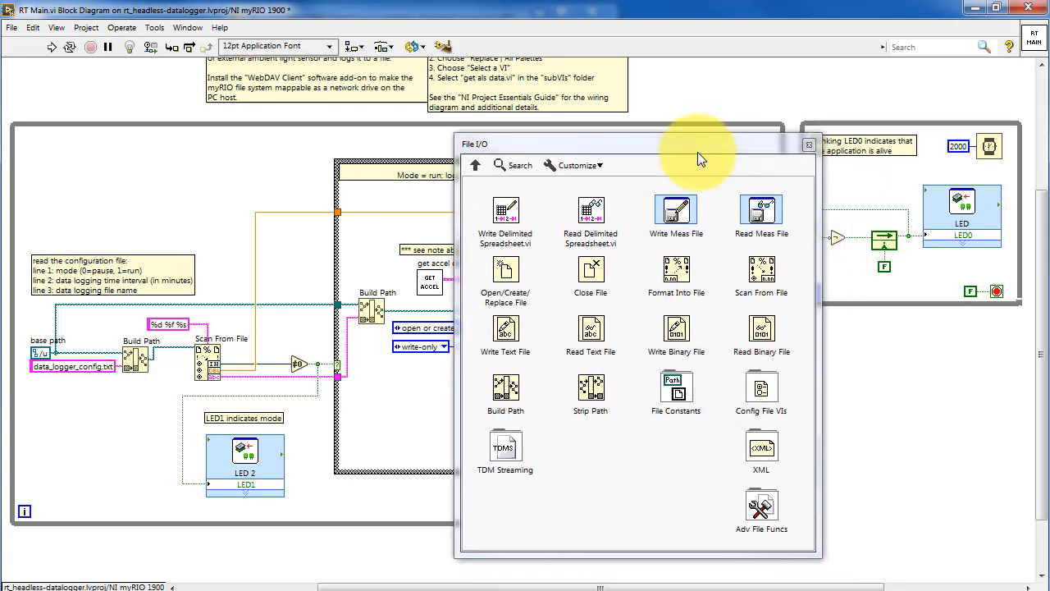
Reach the Datalog functions through Adv File Funcs in the File I/O palette.
{"action": "left_click", "coordinate": [761, 504]}
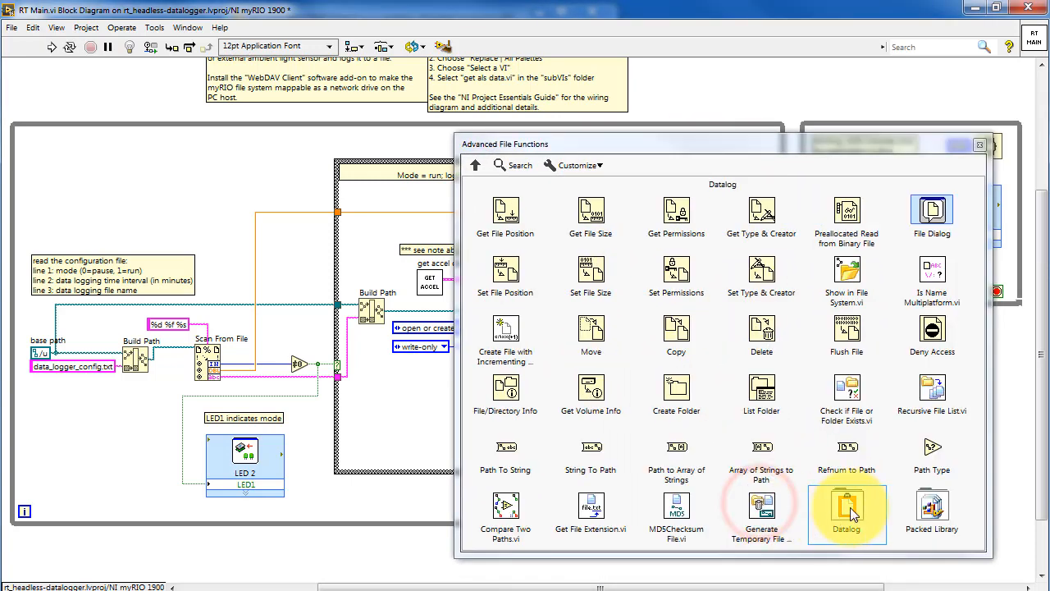
{"action": "left_click", "coordinate": [846, 508]}
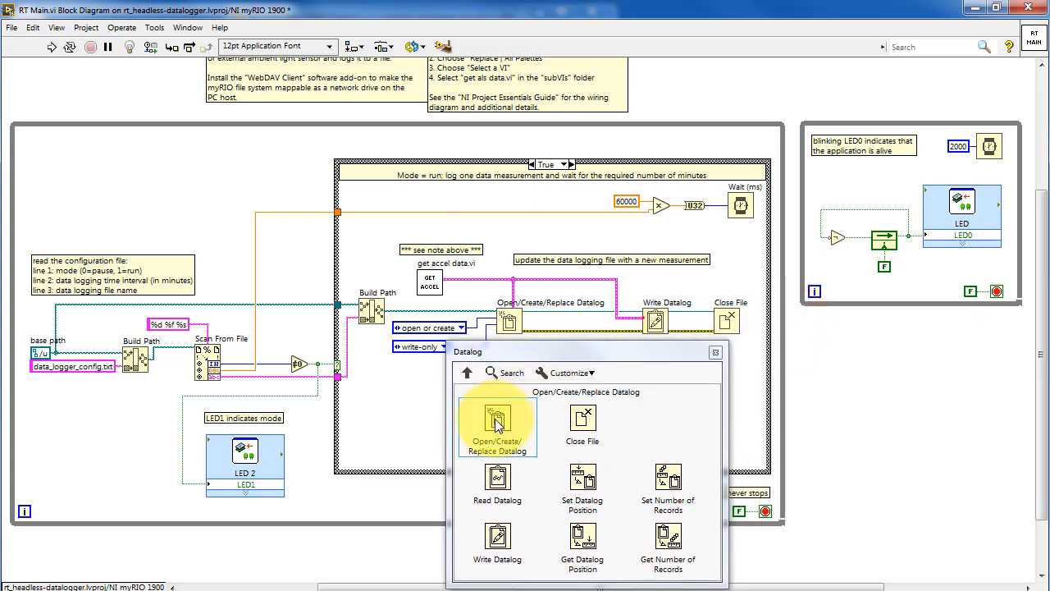
{"action": "mouse_move", "coordinate": [497, 479]}
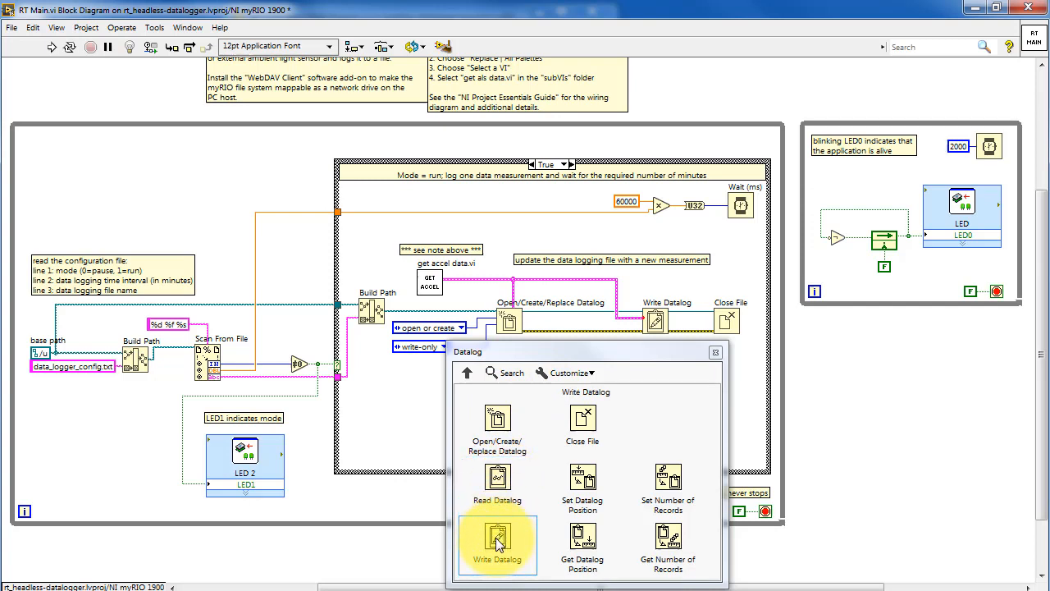
{"action": "mouse_move", "coordinate": [582, 419]}
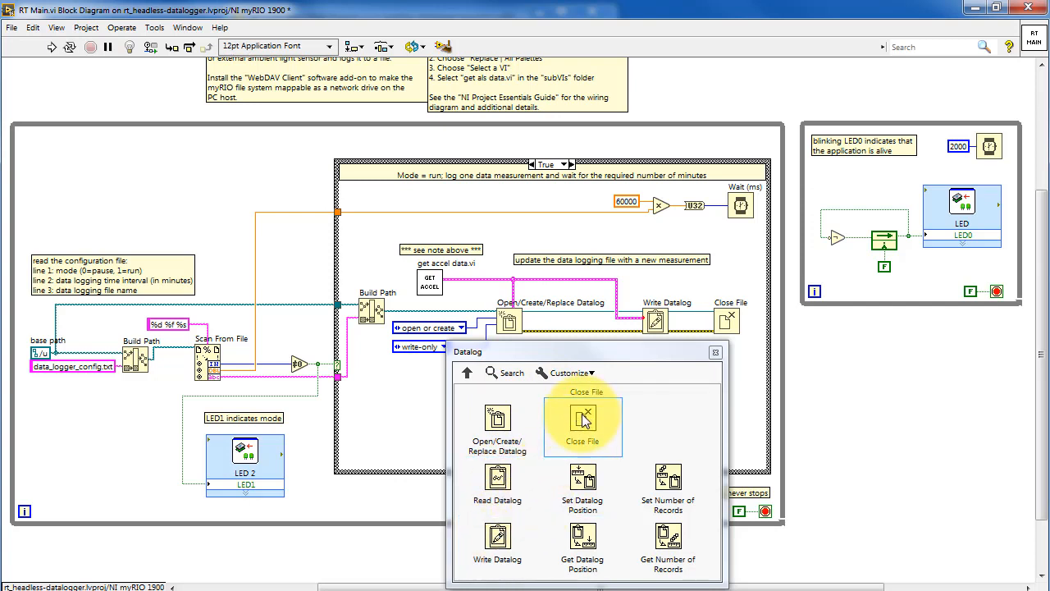